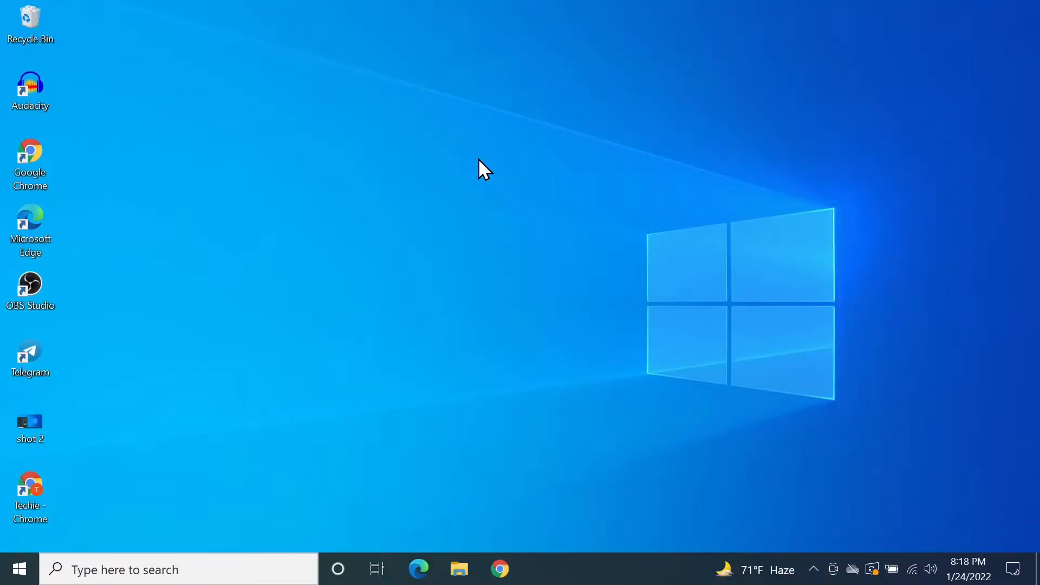
mouse_move(767, 487)
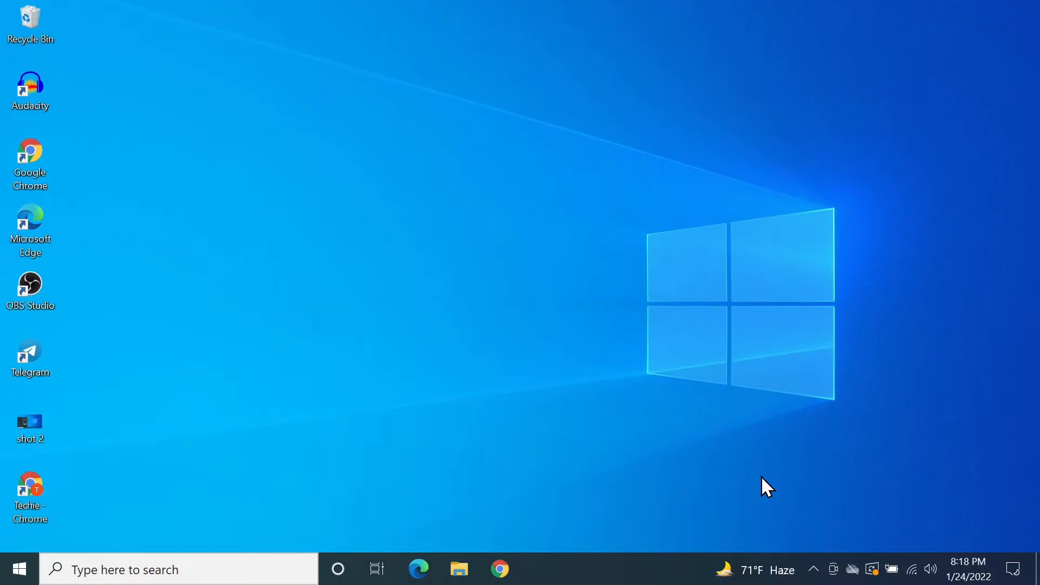
mouse_move(812, 574)
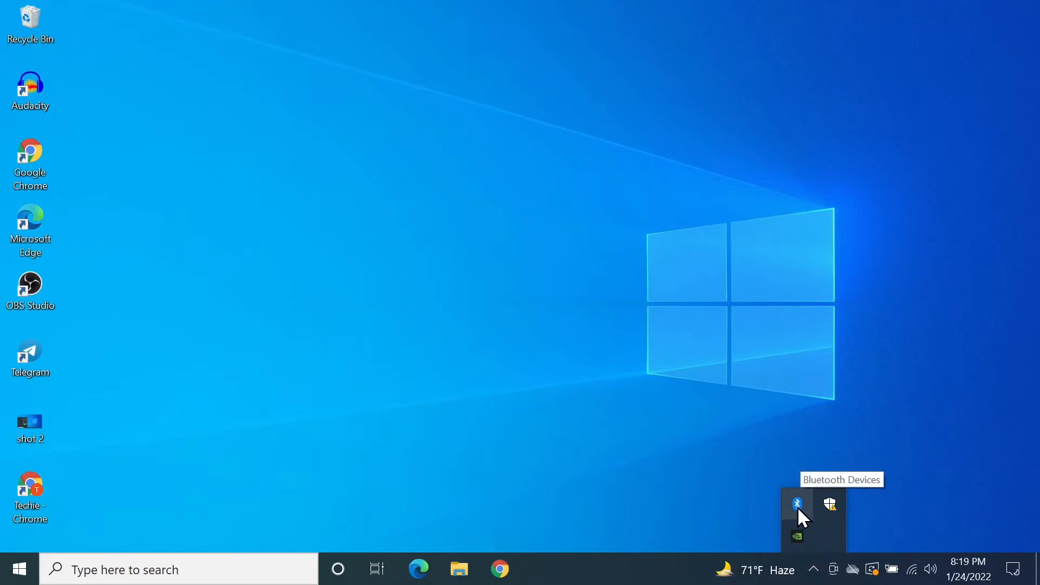
mouse_move(365, 295)
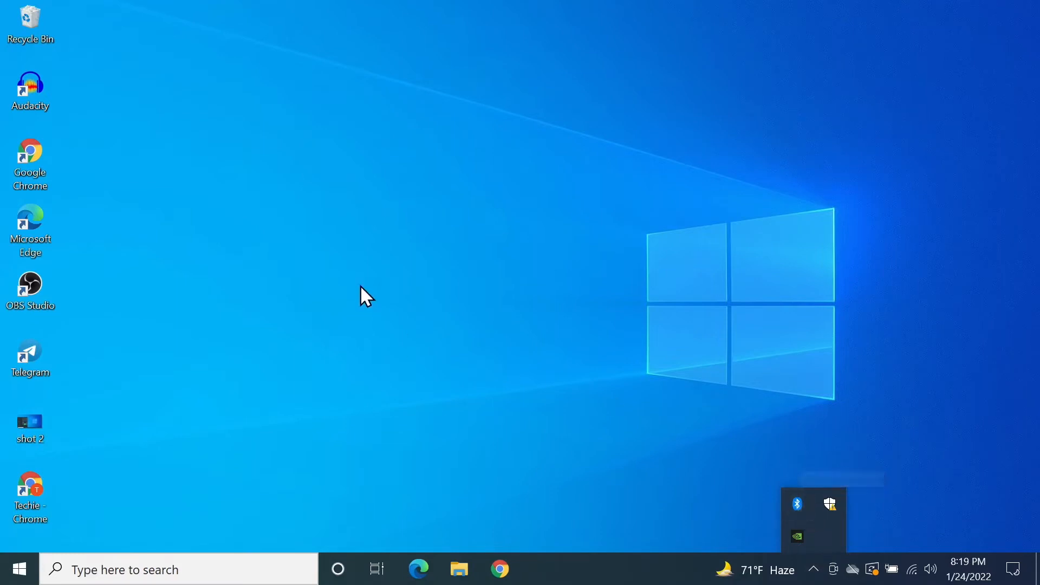
Reach the Bluetooth & other devices page via the tray icon's Show Bluetooth Devices
left_click(19, 569)
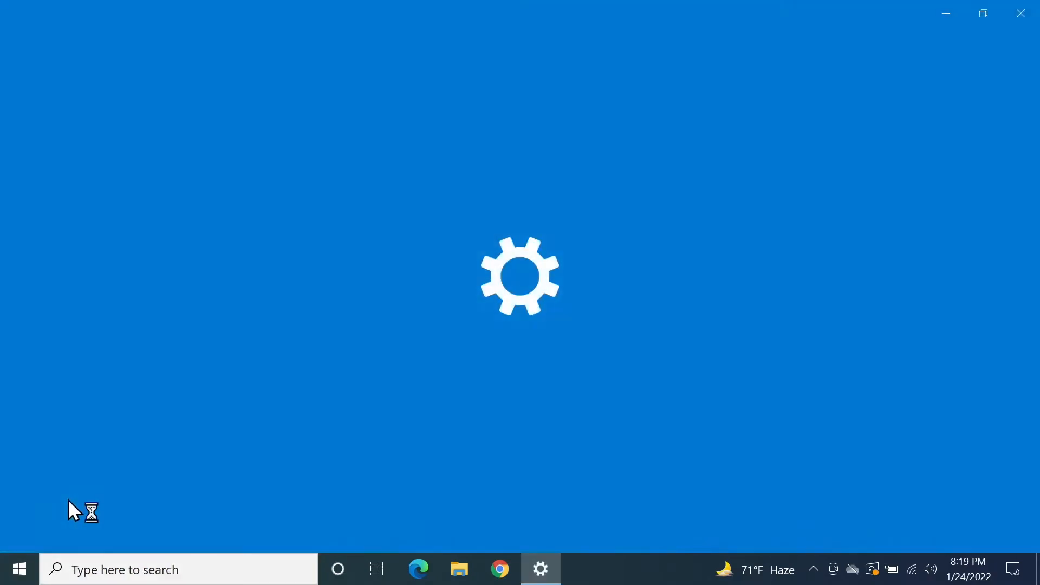
left_click(540, 568)
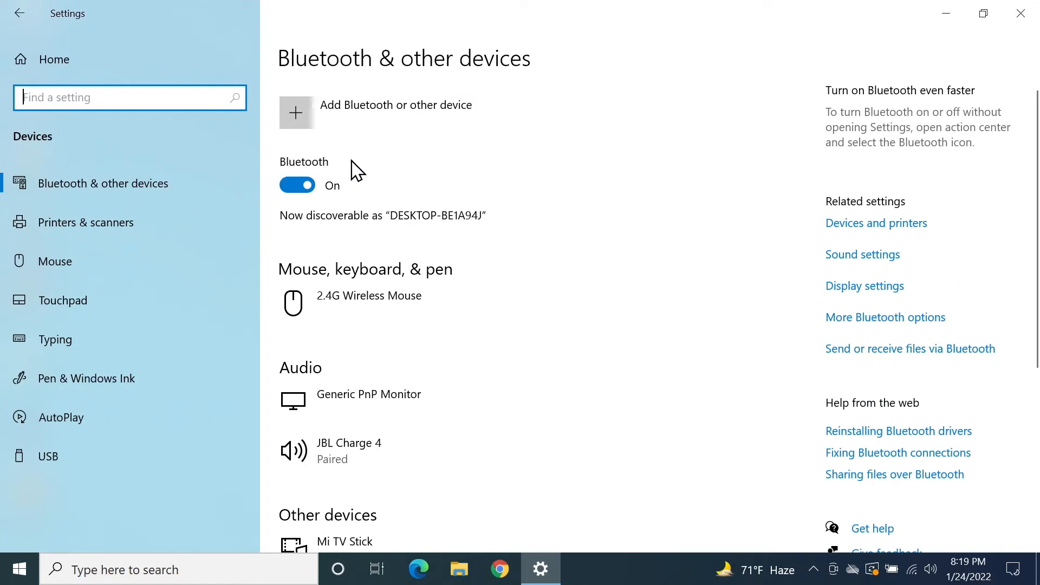
mouse_move(397, 203)
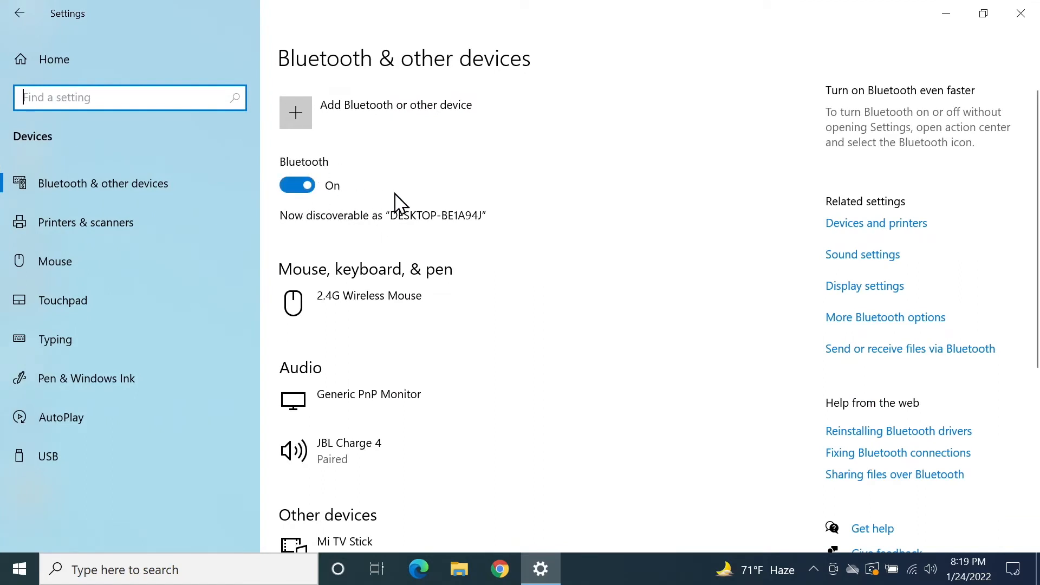
mouse_move(395, 105)
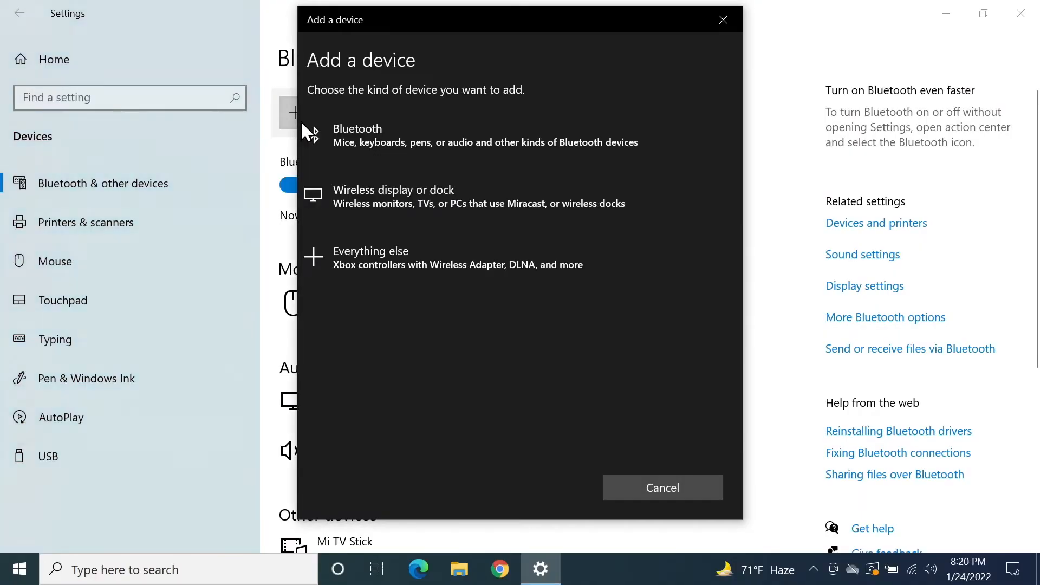
mouse_move(465, 137)
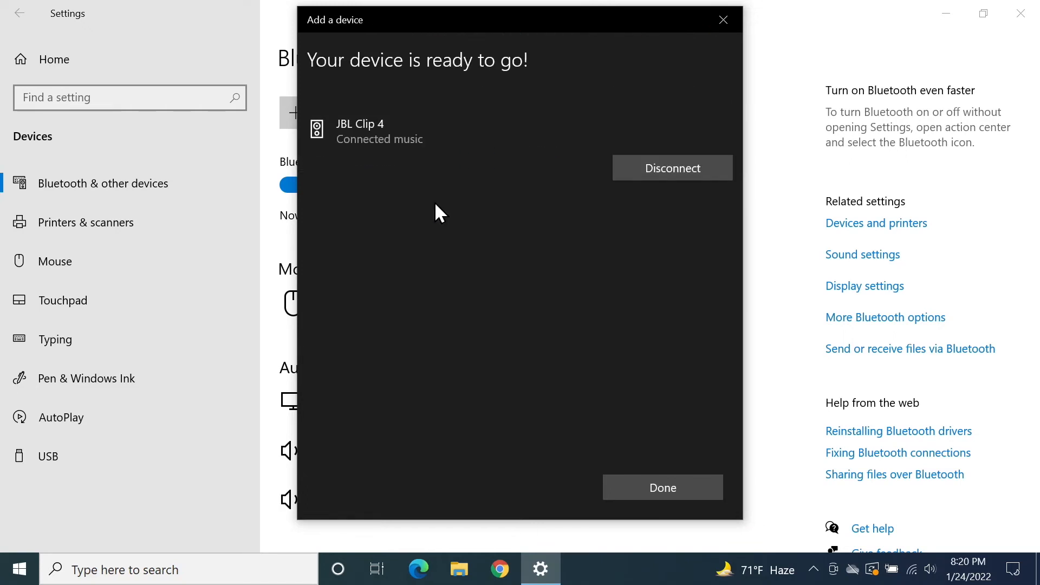
mouse_move(878, 463)
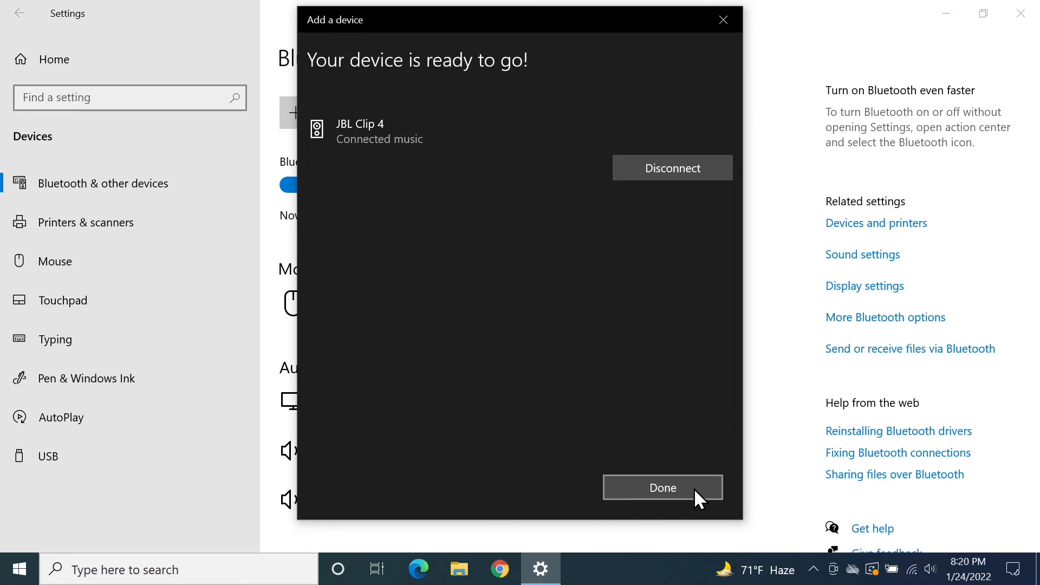
Finish pairing the JBL Clip 4 with Done and reveal it under Audio as Connected music
left_click(661, 487)
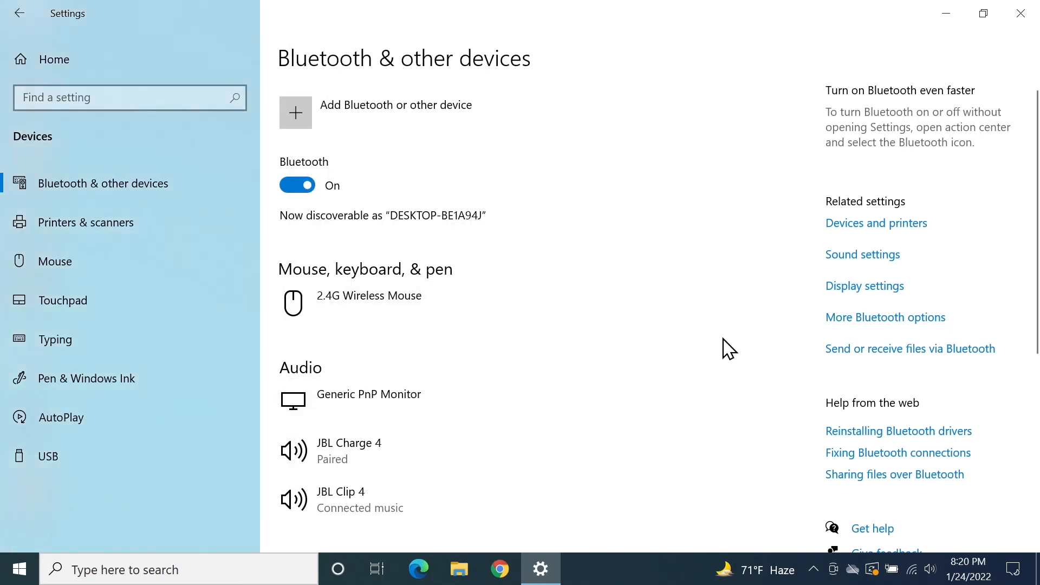
scroll("down", 3)
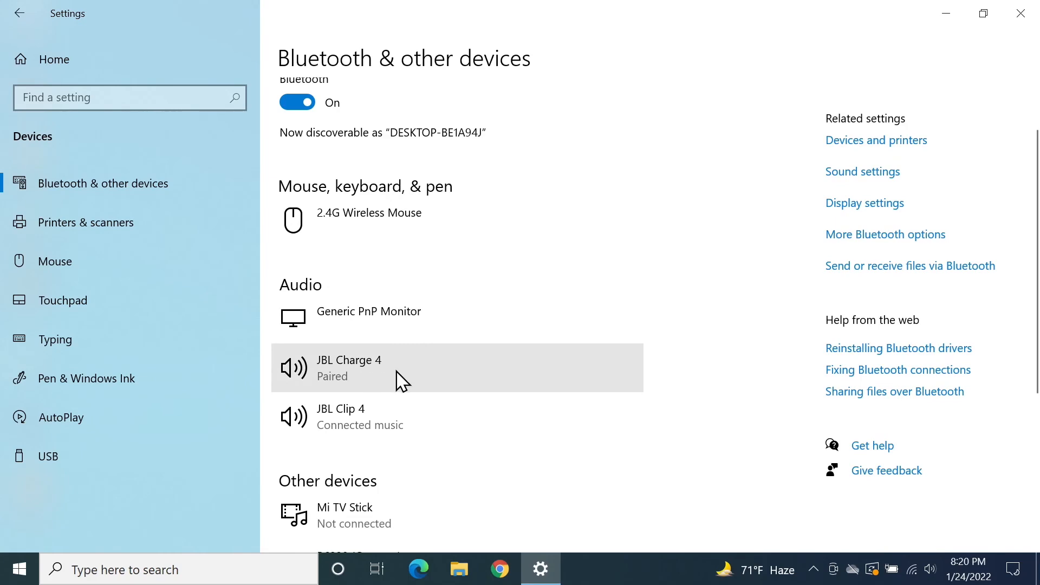
mouse_move(441, 430)
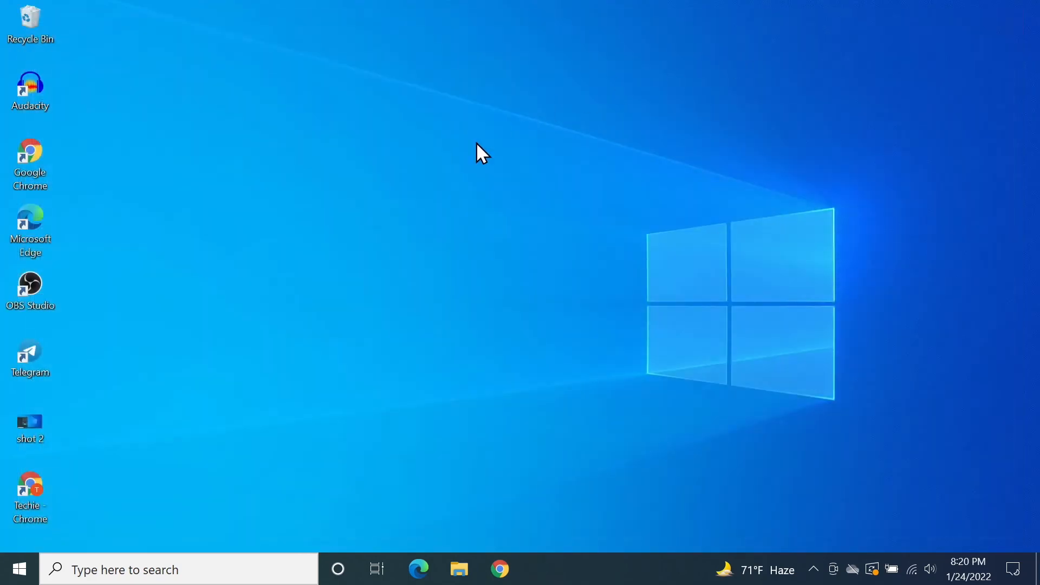
mouse_move(394, 211)
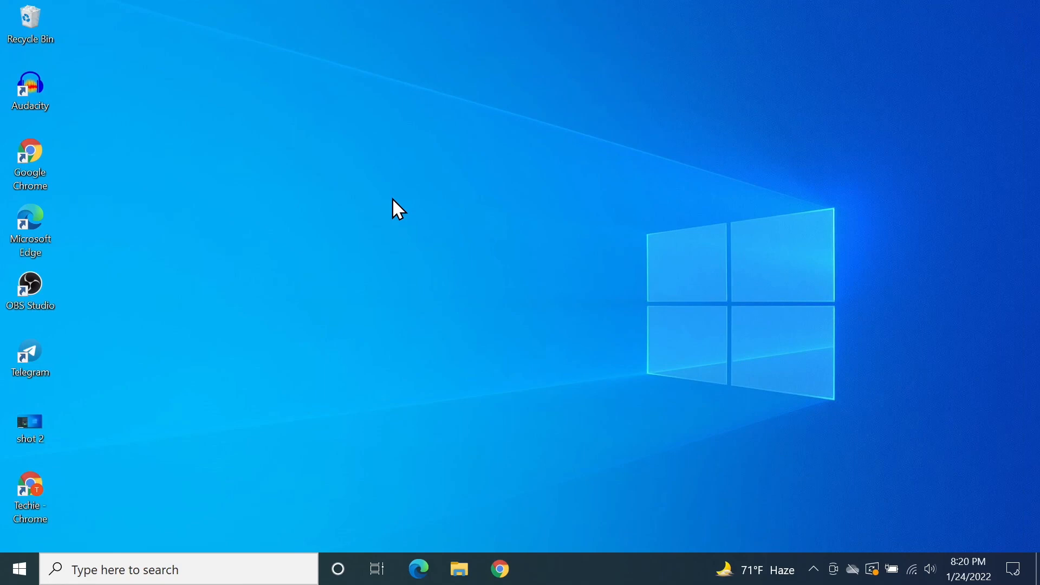